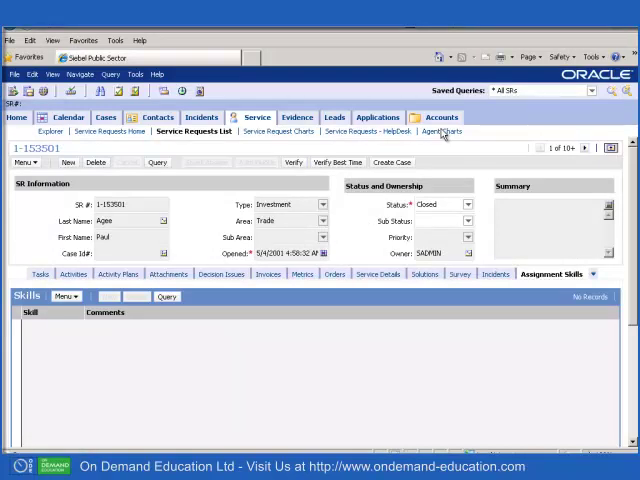
{"action": "mouse_move", "coordinate": [443, 135]}
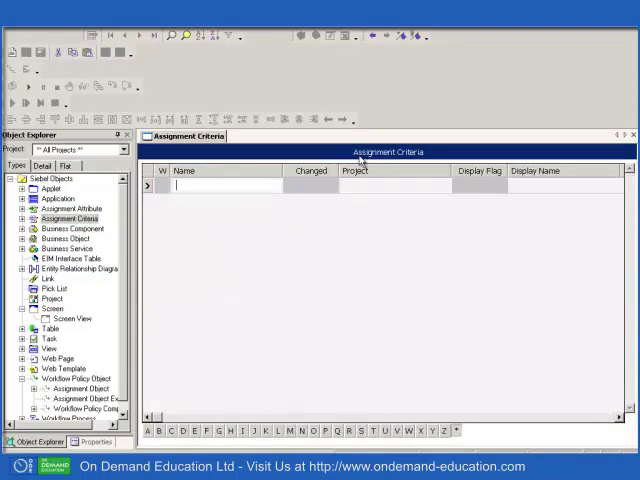
Query assignment criteria for 'Language Code' and view its Use Expertise and Employee Skill columns.
{"action": "type", "text": "Lanag"}
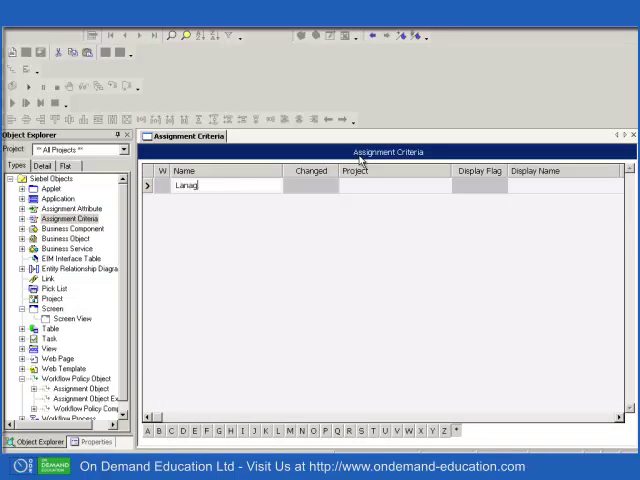
{"action": "type", "text": "Language Ca"}
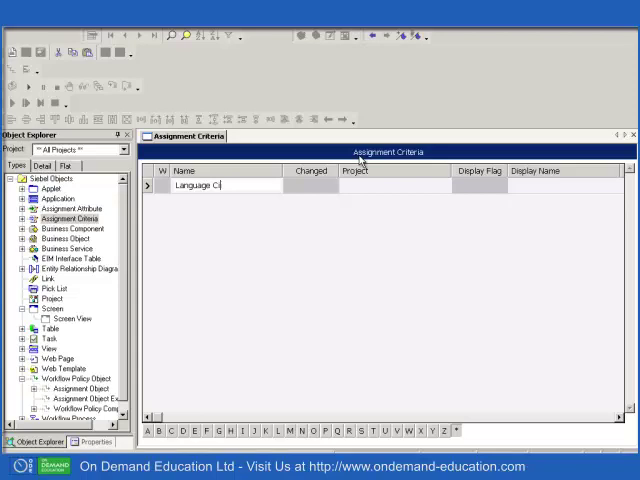
{"action": "type", "text": "de"}
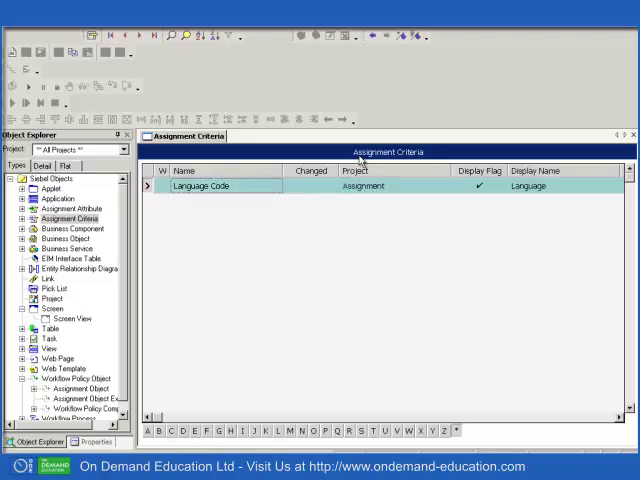
{"action": "mouse_move", "coordinate": [595, 370]}
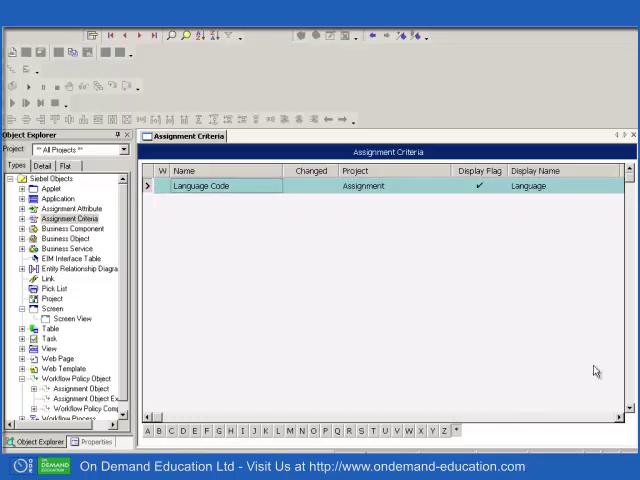
{"action": "scroll", "scroll_direction": "right", "scroll_amount": 3}
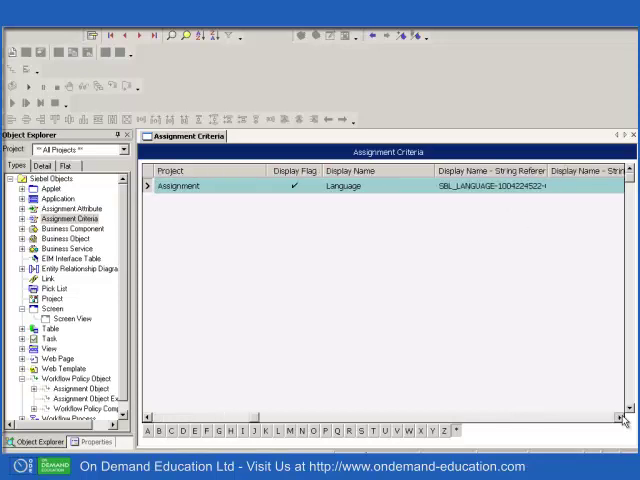
{"action": "scroll", "scroll_direction": "right", "scroll_amount": 3}
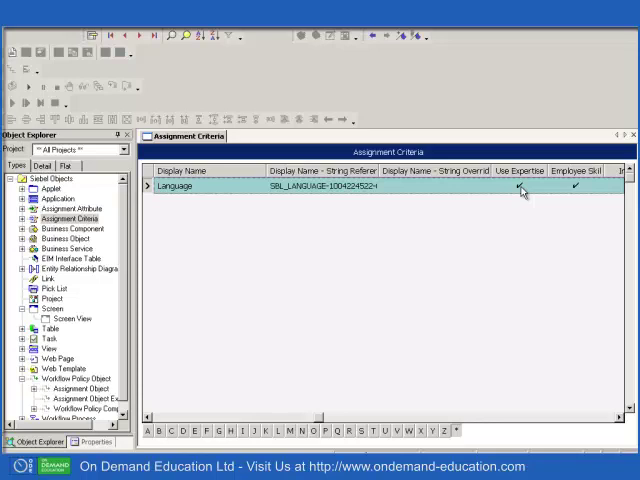
{"action": "left_click", "coordinate": [519, 185]}
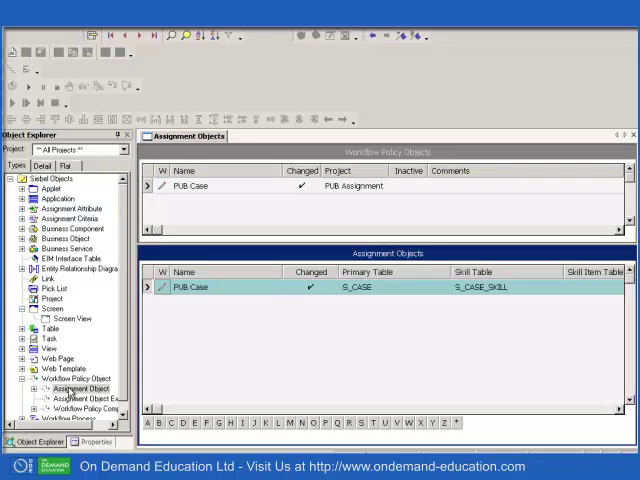
Query workflow policy objects for 'Service Request' to see its S_SRV_REQ and S_SR_SKILL assignment object.
{"action": "left_click", "coordinate": [75, 378]}
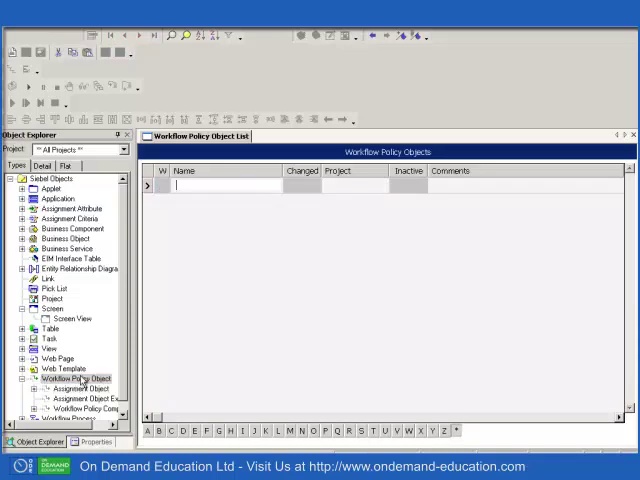
{"action": "type", "text": "Service"}
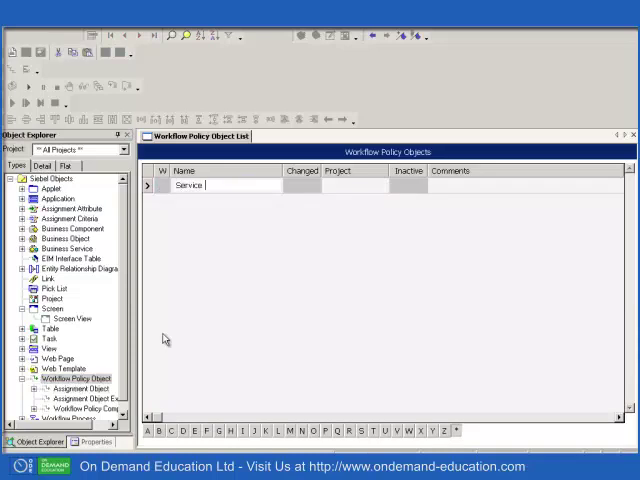
{"action": "type", "text": "r"}
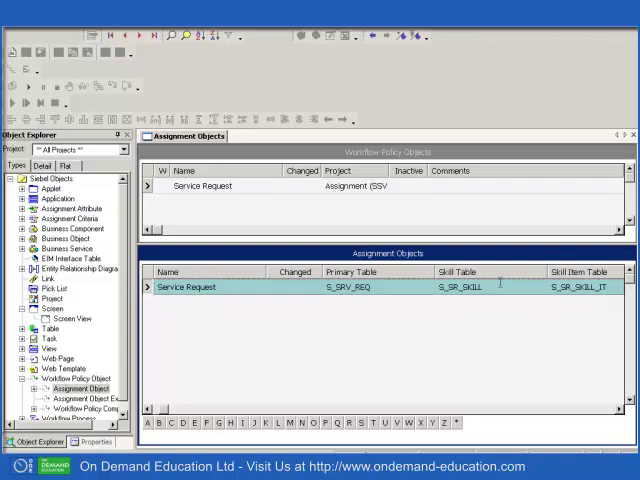
{"action": "mouse_move", "coordinate": [494, 286]}
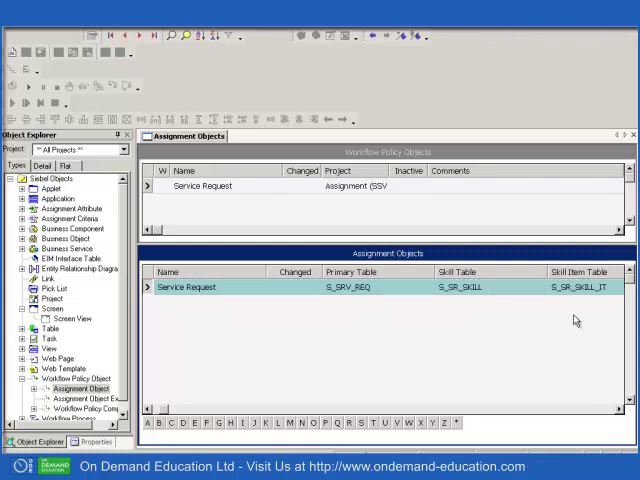
{"action": "mouse_move", "coordinate": [162, 414]}
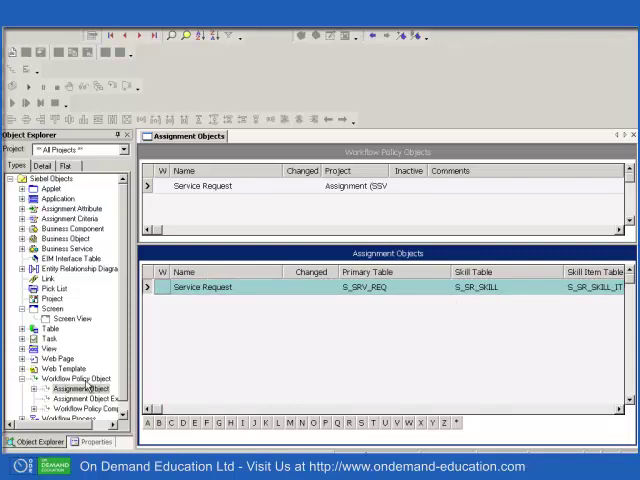
Return to workflow policy objects and view PUB Case's assignment object tables, S_CASE and S_CASE_SKILL.
{"action": "left_click", "coordinate": [72, 378]}
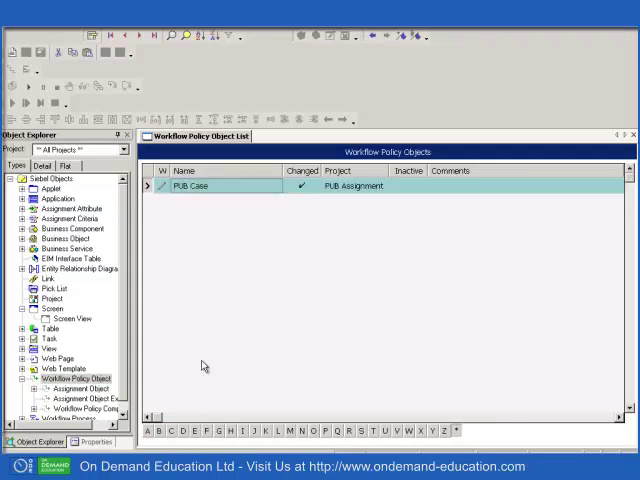
{"action": "left_click", "coordinate": [75, 389]}
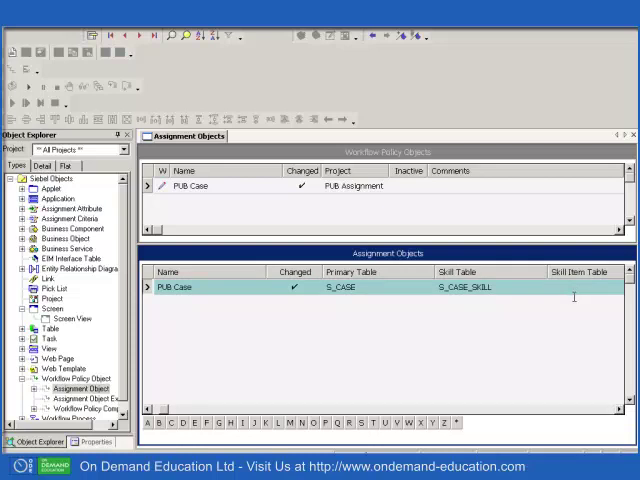
{"action": "mouse_move", "coordinate": [575, 302]}
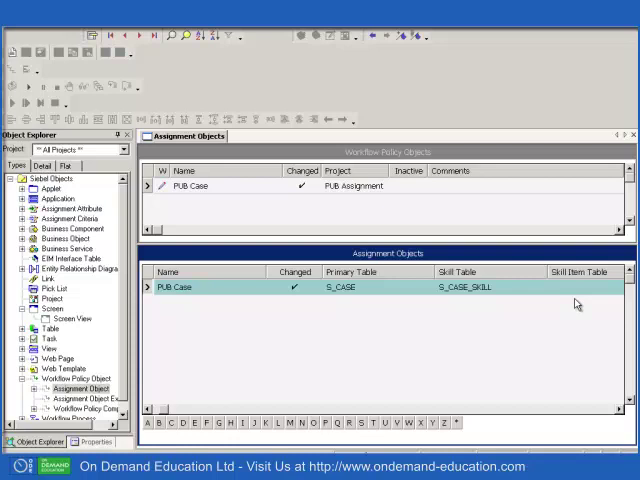
{"action": "mouse_move", "coordinate": [418, 432]}
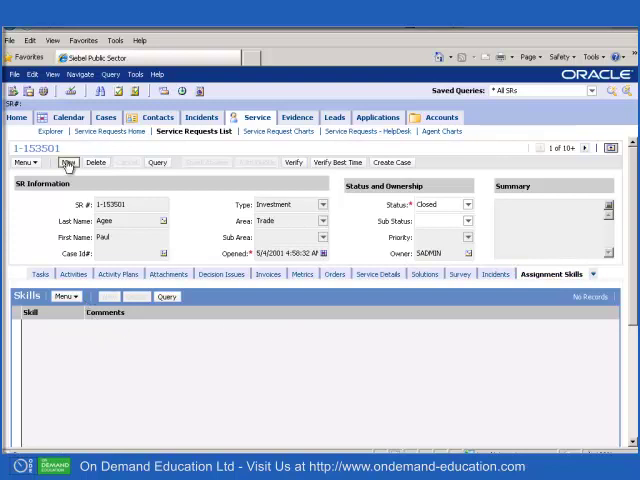
Create a service request with a Language skill and a Chinese (PRC) CHS skill item.
{"action": "left_click", "coordinate": [68, 162]}
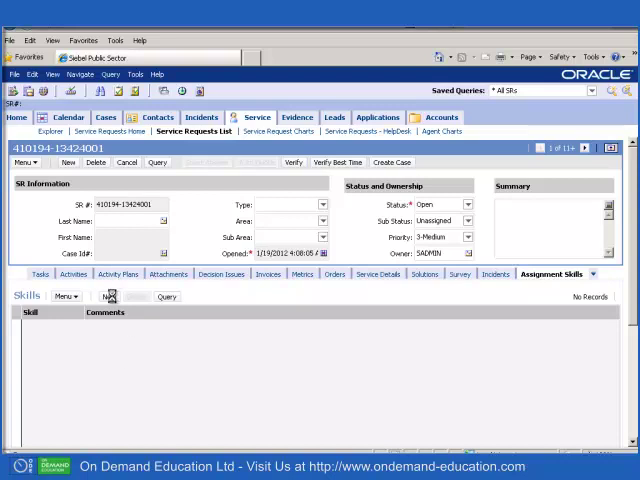
{"action": "left_click", "coordinate": [108, 296]}
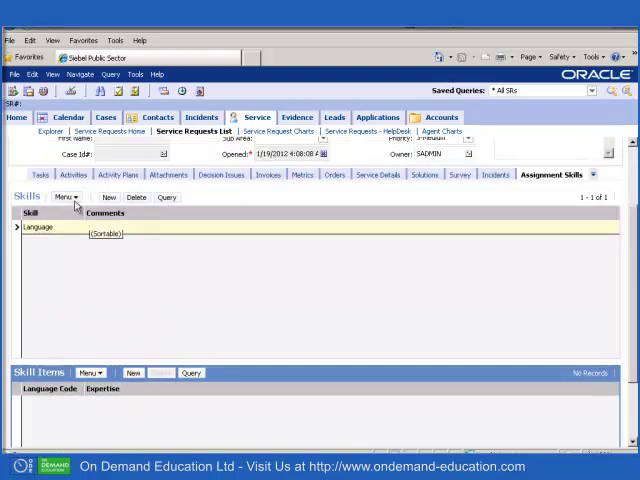
{"action": "left_click", "coordinate": [133, 372]}
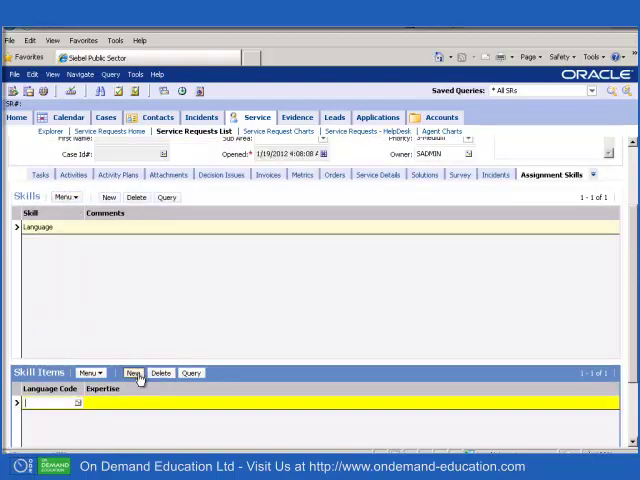
{"action": "left_click", "coordinate": [133, 372]}
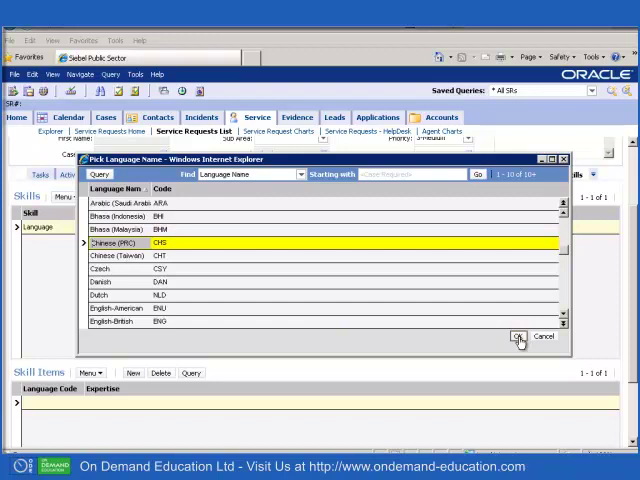
{"action": "left_click", "coordinate": [518, 336]}
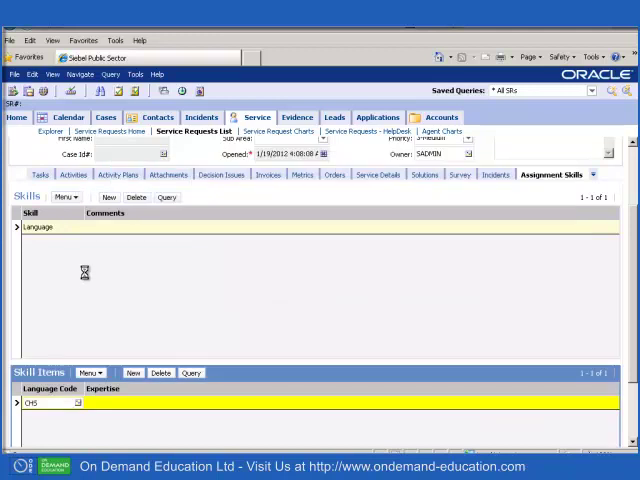
{"action": "left_click", "coordinate": [40, 226]}
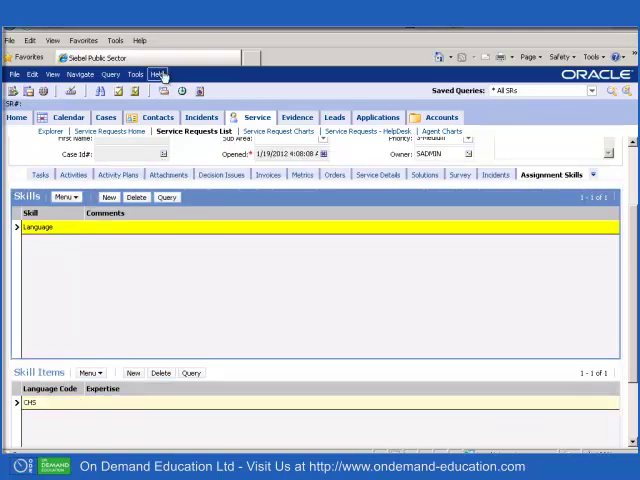
Use Help > About View to list the Service Request Skill View's applets and business components.
{"action": "left_click", "coordinate": [156, 74]}
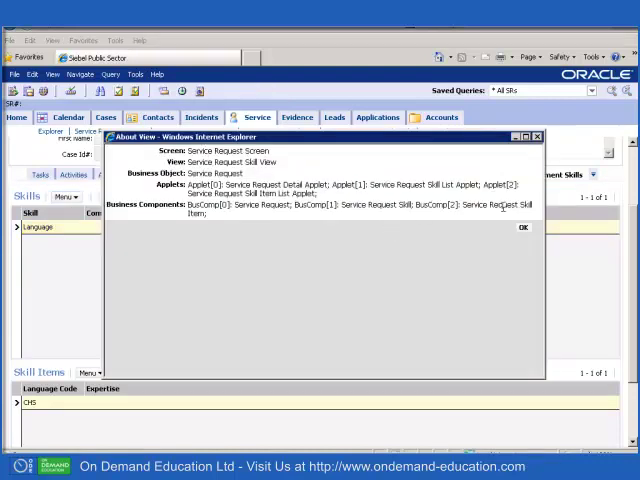
{"action": "left_click", "coordinate": [521, 227]}
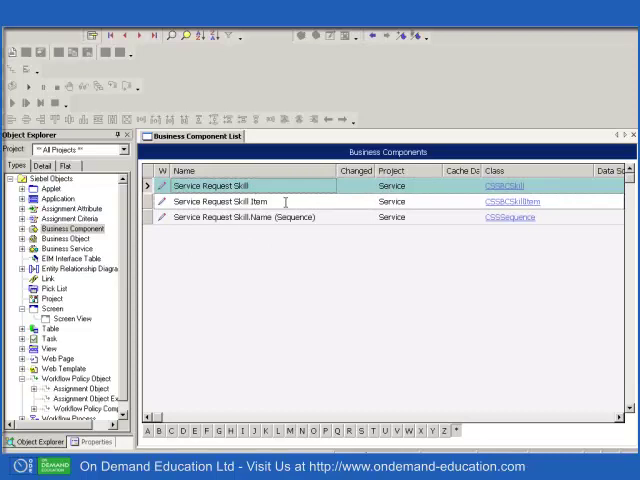
Query 'Service Request Skill' applets and drill down to the Service Request Skill Item business component.
{"action": "left_click", "coordinate": [221, 200]}
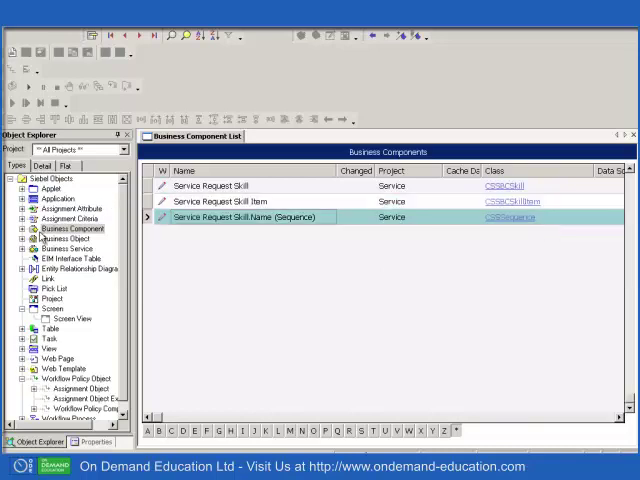
{"action": "mouse_move", "coordinate": [82, 268]}
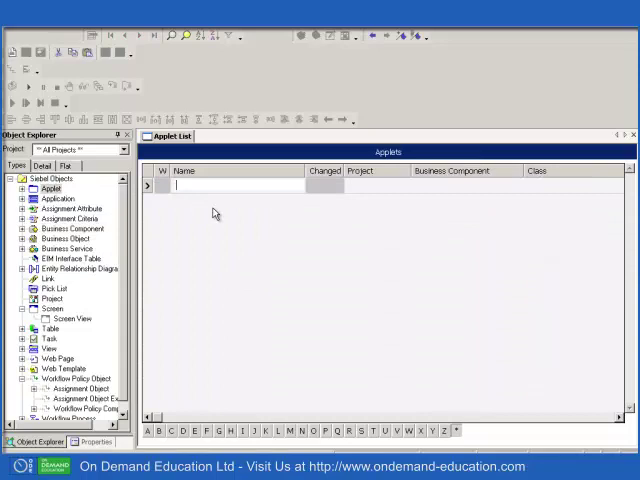
{"action": "type", "text": "Service"}
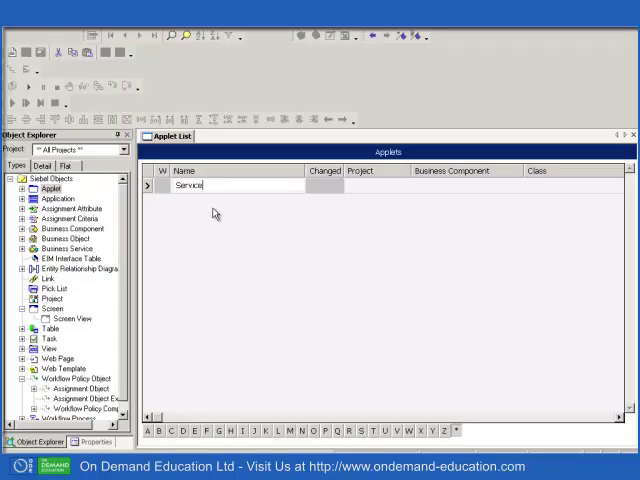
{"action": "type", "text": "Request Skill Item List Apple"}
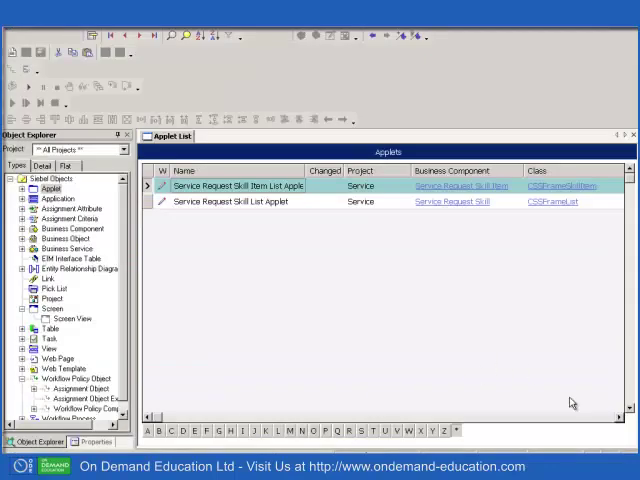
{"action": "left_click", "coordinate": [69, 228]}
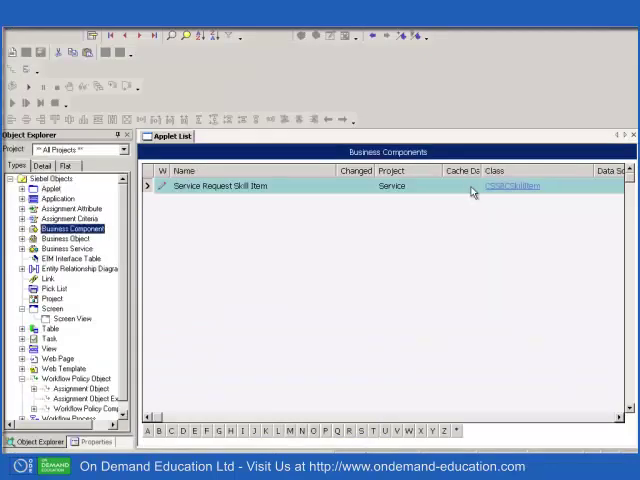
{"action": "left_click", "coordinate": [73, 228]}
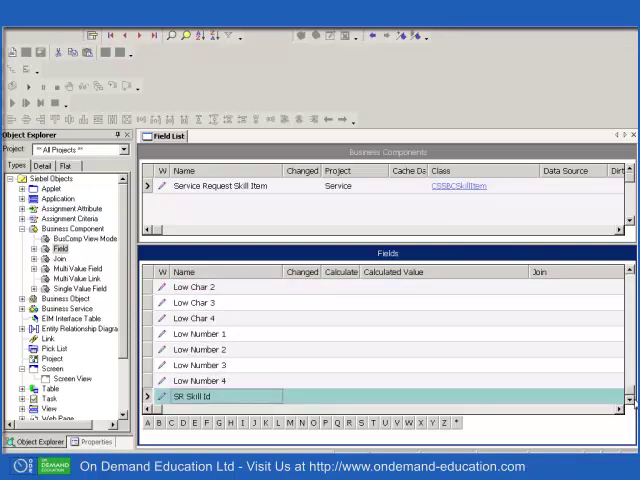
Review the skill item fields through SR Skill Id, then return to Assignment Criteria.
{"action": "left_click", "coordinate": [210, 396]}
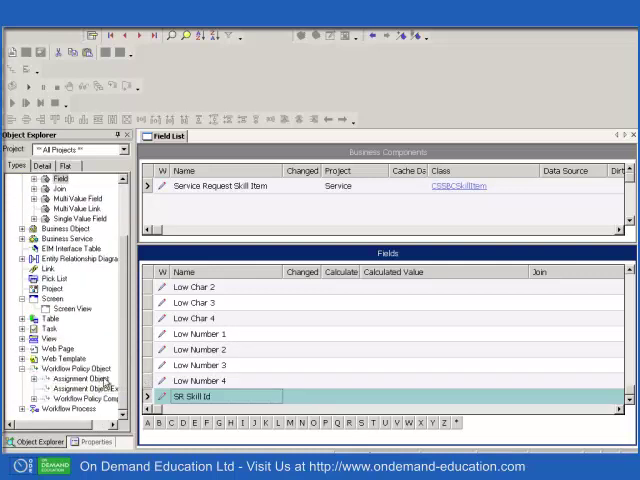
{"action": "left_click", "coordinate": [73, 378]}
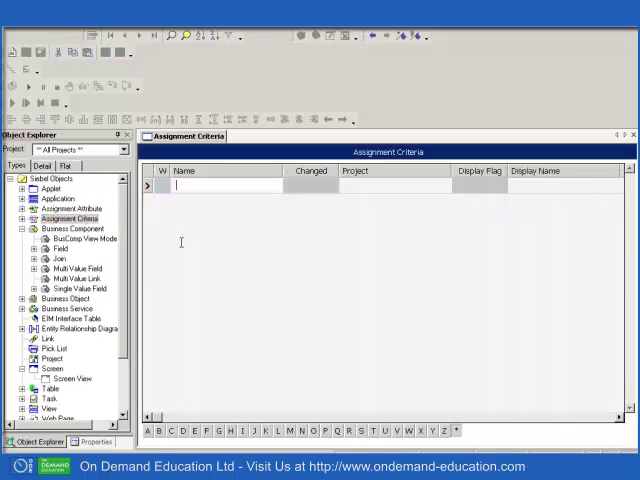
Query assignment criteria for 'Langa' and inspect the Language criterion's Use Expertise setting.
{"action": "type", "text": "Langa"}
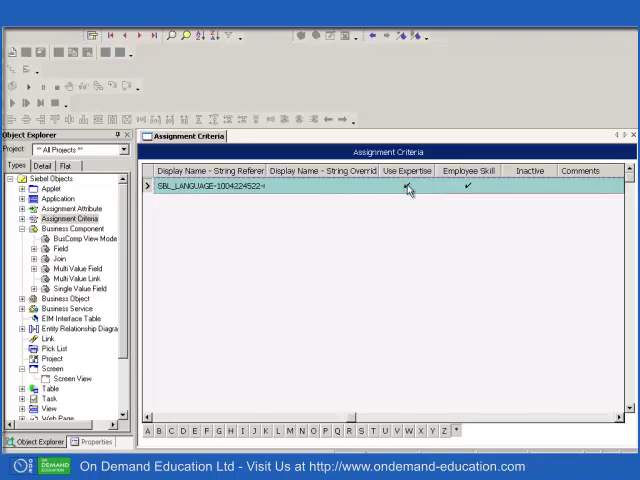
{"action": "left_click", "coordinate": [407, 185]}
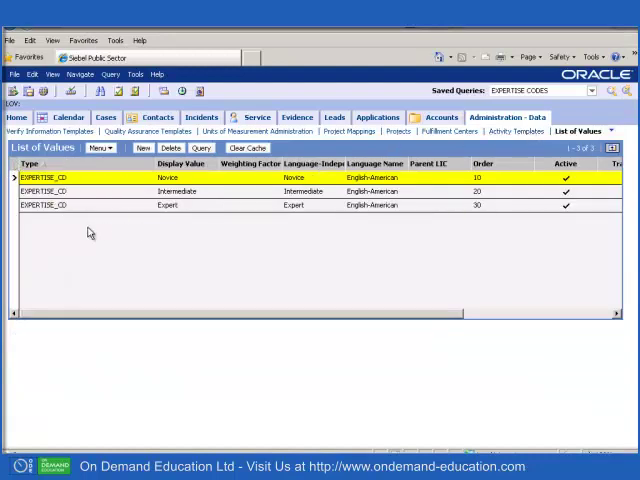
{"action": "mouse_move", "coordinate": [211, 234]}
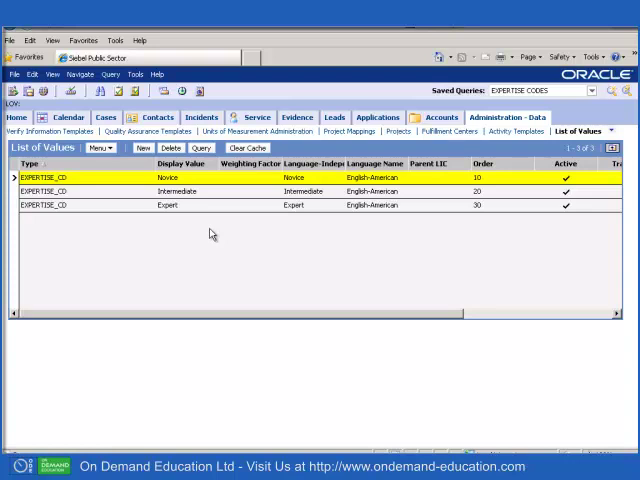
{"action": "mouse_move", "coordinate": [215, 238]}
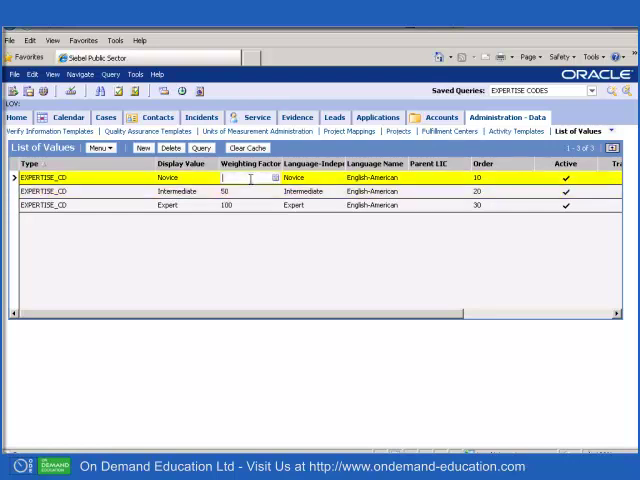
Enter EXPERTISE_CD weighting factors: Novice 25, Intermediate 50, Expert 100.
{"action": "type", "text": "25"}
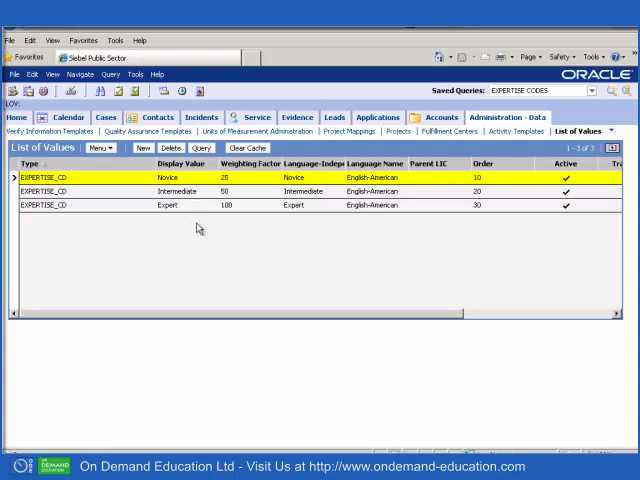
{"action": "mouse_move", "coordinate": [213, 205]}
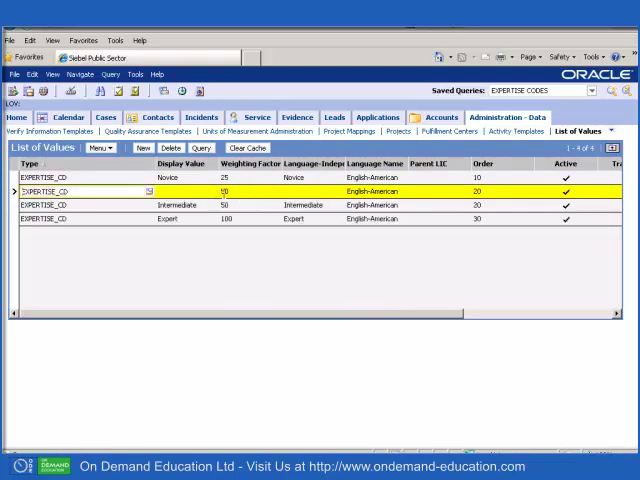
Add a 'Guru' EXPERTISE_CD value with weighting factor 90.
{"action": "type", "text": "Guru"}
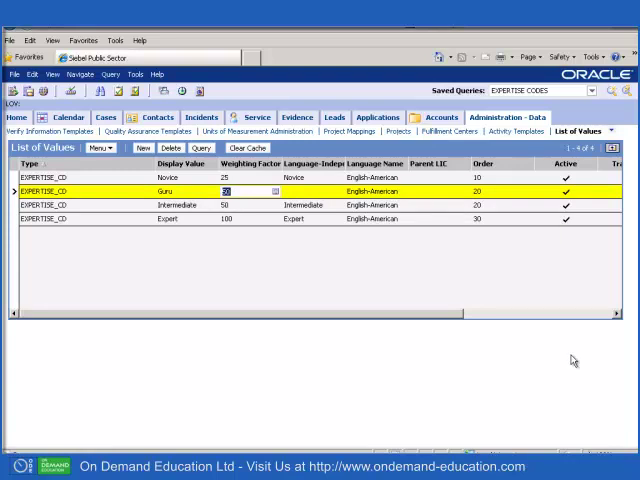
{"action": "type", "text": "90"}
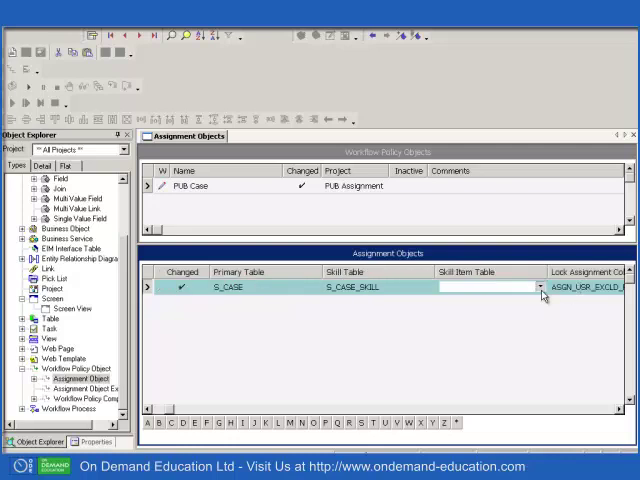
Set CX_CASE_SKL_IT as the PUB Case assignment object's skill item table.
{"action": "left_click", "coordinate": [540, 286]}
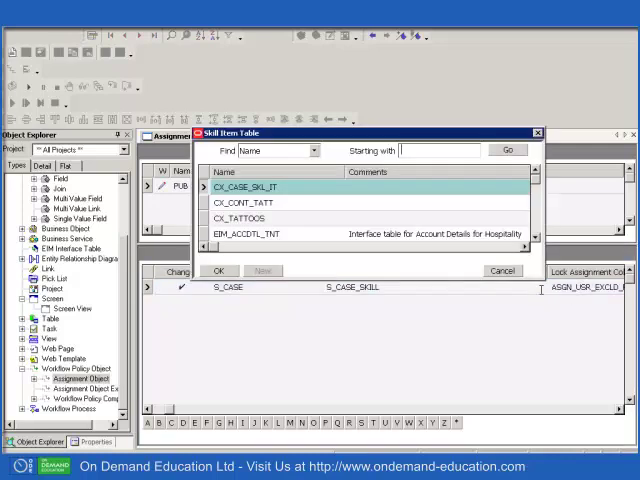
{"action": "left_click", "coordinate": [219, 270]}
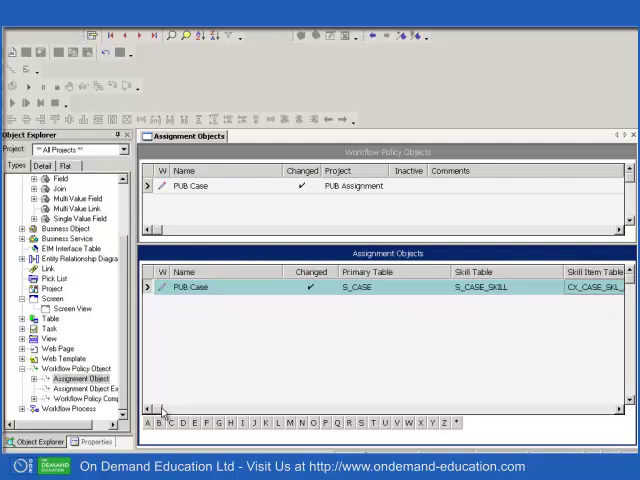
{"action": "mouse_move", "coordinate": [201, 385]}
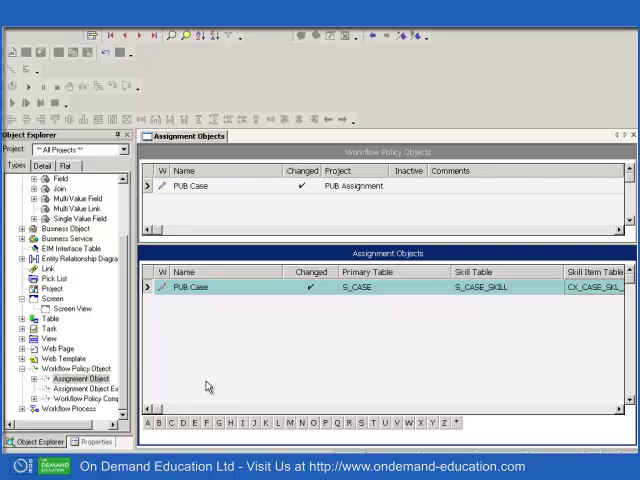
{"action": "mouse_move", "coordinate": [210, 388]}
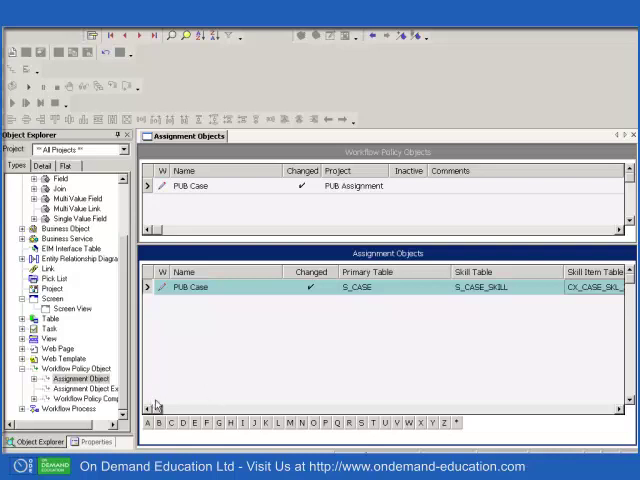
{"action": "mouse_move", "coordinate": [165, 400]}
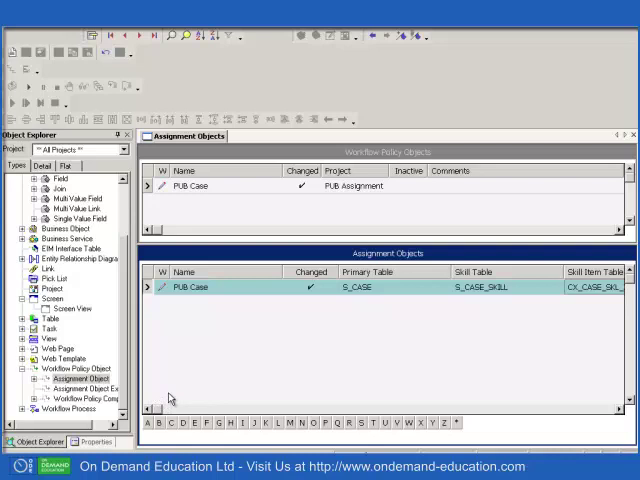
{"action": "mouse_move", "coordinate": [178, 396]}
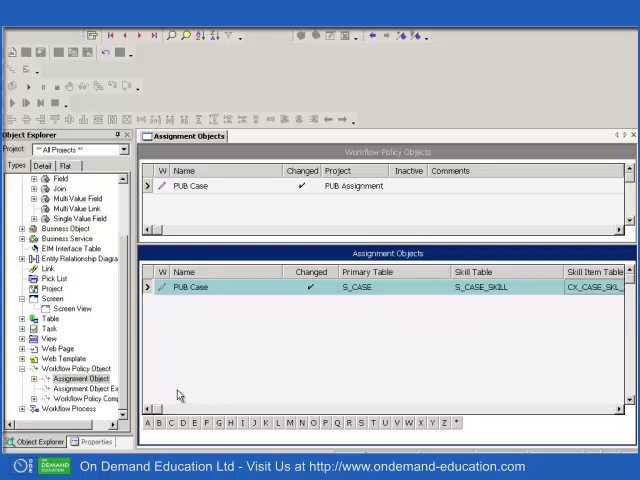
{"action": "mouse_move", "coordinate": [189, 382]}
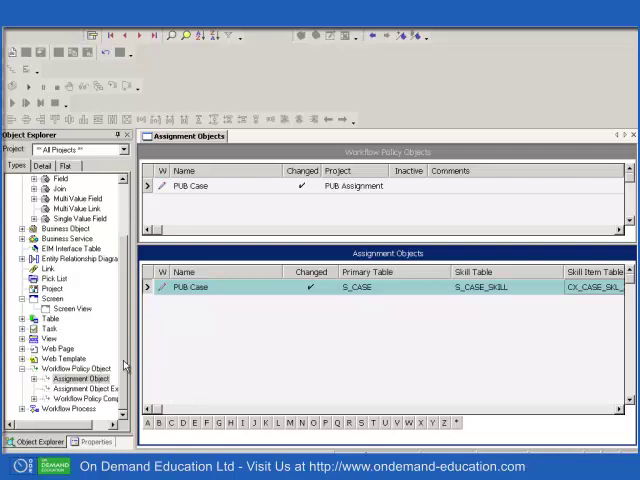
{"action": "mouse_move", "coordinate": [125, 365]}
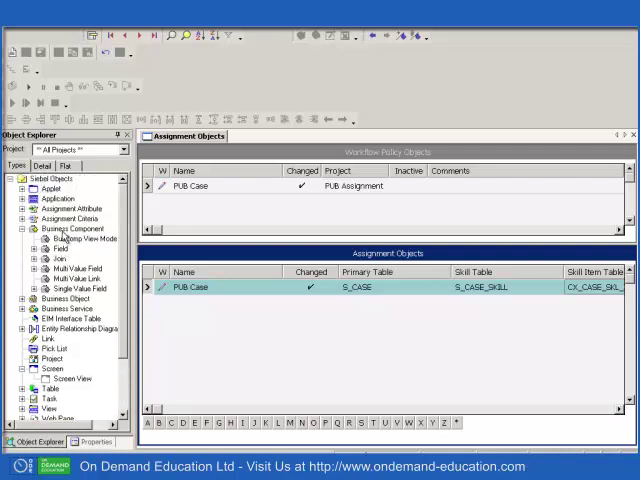
List business components and examine ODED Case Skill.Name (Sequence) and the other ODED Case Skill components.
{"action": "left_click", "coordinate": [70, 228]}
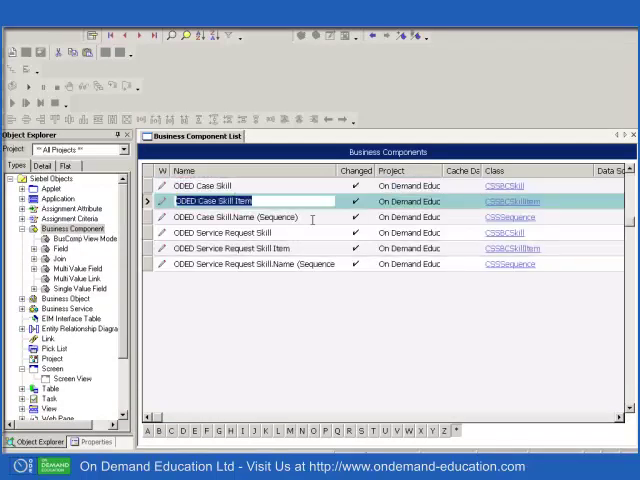
{"action": "left_click", "coordinate": [240, 217]}
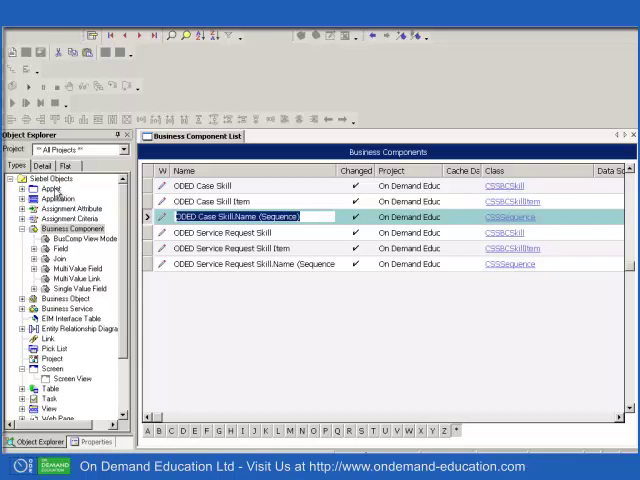
{"action": "left_click", "coordinate": [49, 188]}
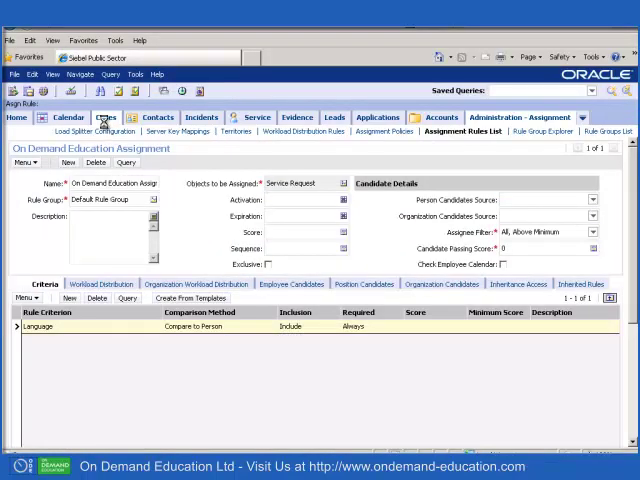
Go to the Cases screen to reach the Visa Request in Arabic Language case.
{"action": "left_click", "coordinate": [106, 117]}
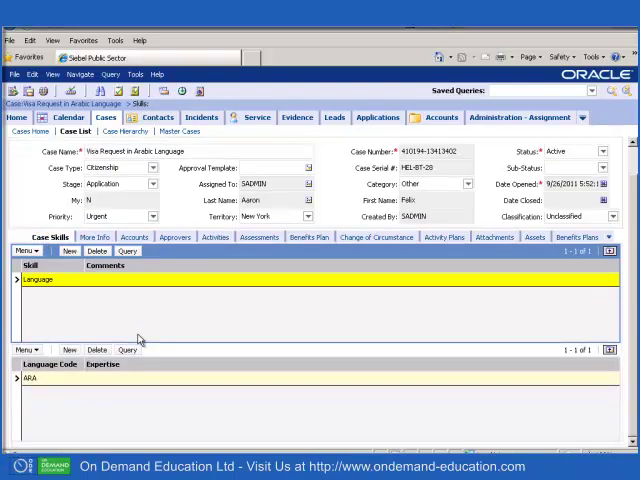
{"action": "mouse_move", "coordinate": [58, 404]}
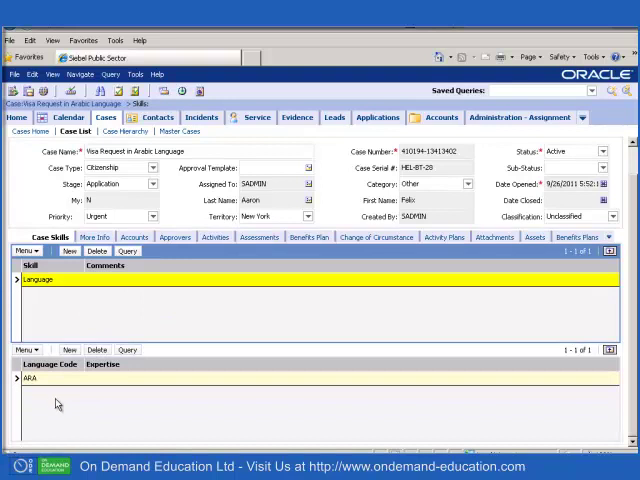
{"action": "mouse_move", "coordinate": [150, 396]}
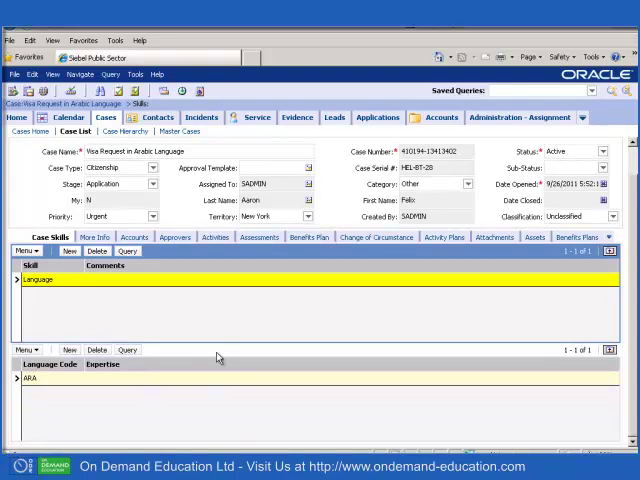
{"action": "mouse_move", "coordinate": [230, 338]}
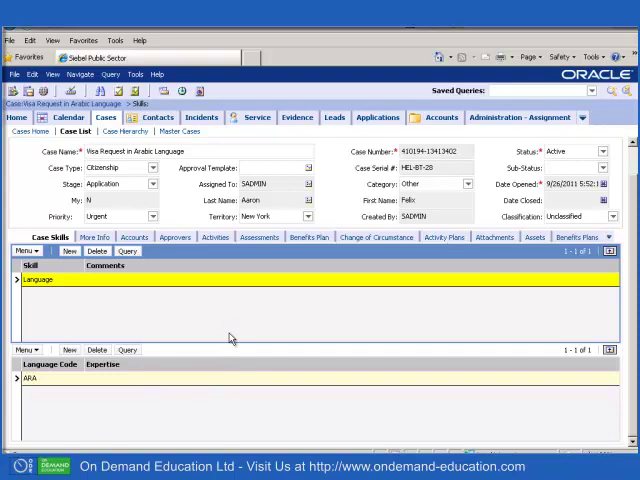
{"action": "mouse_move", "coordinate": [233, 336]}
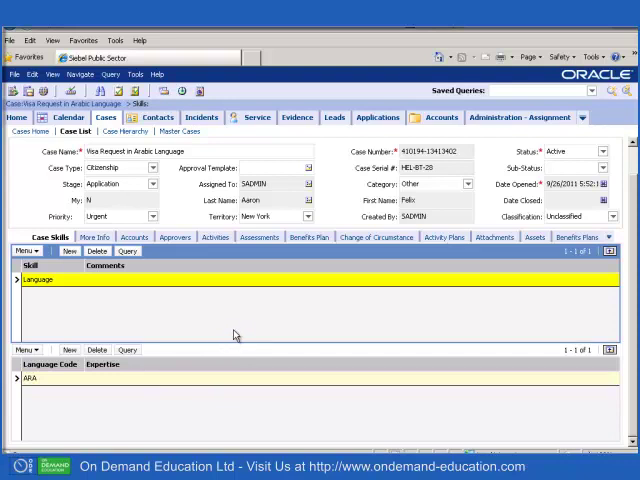